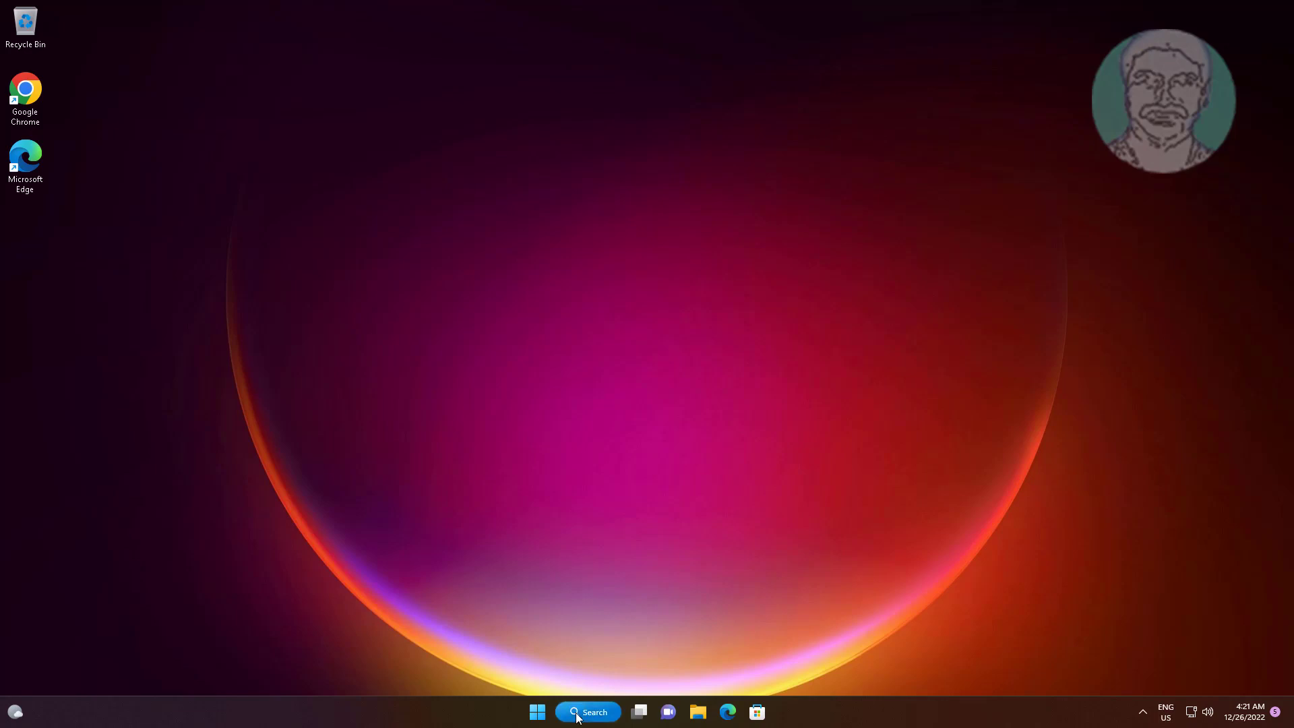
# - Search Windows for "control Panel" from the taskbar search box
pyautogui.click(588, 712)
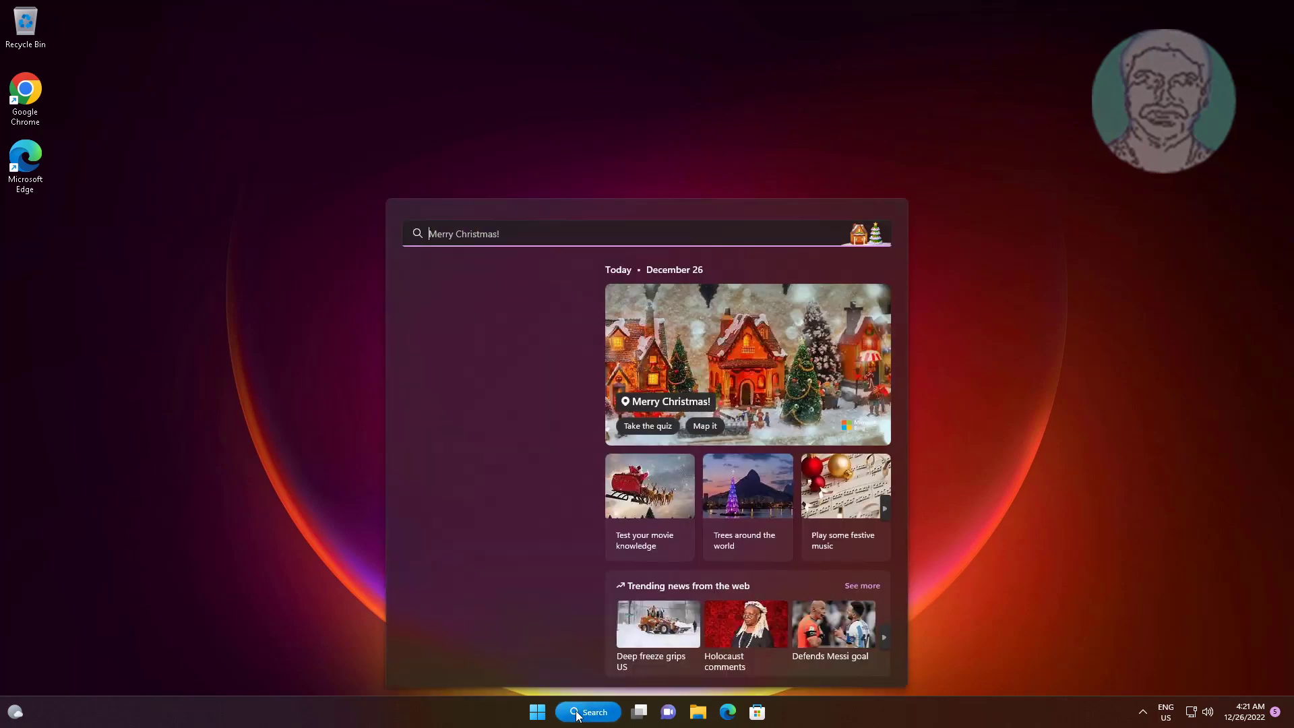
pyautogui.write('c')
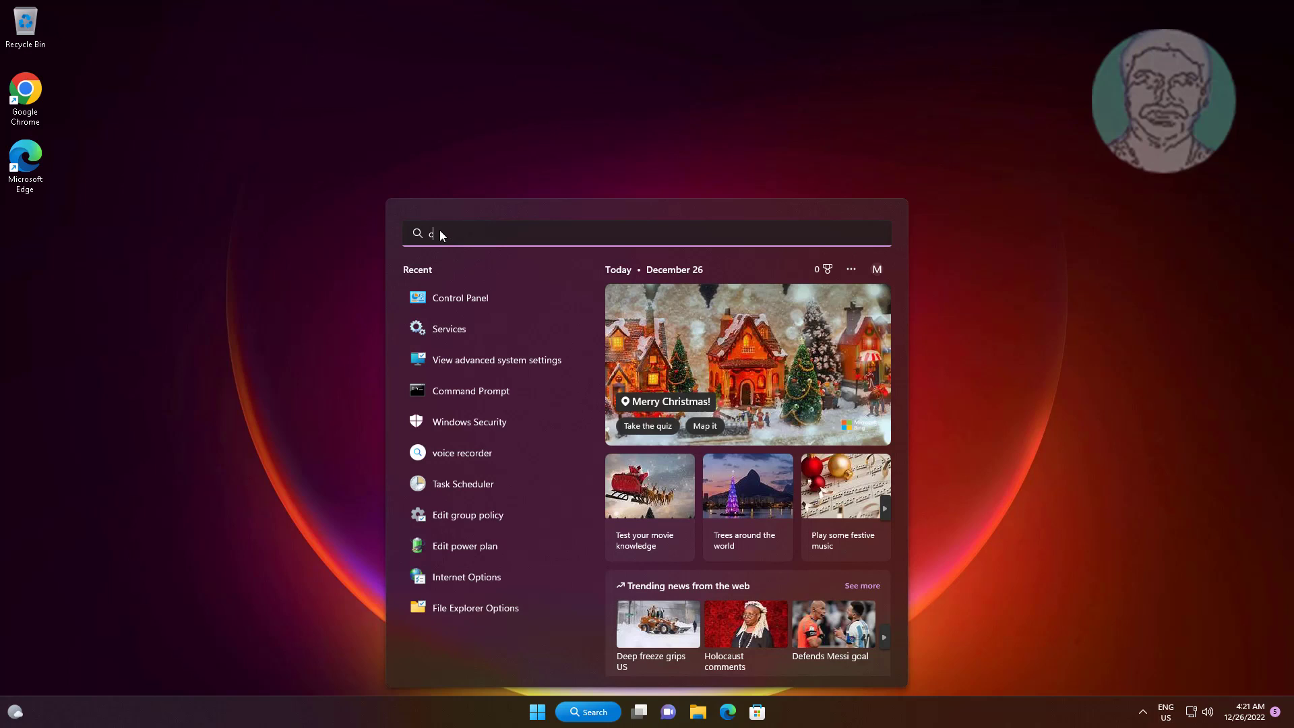
pyautogui.write('control Panel')
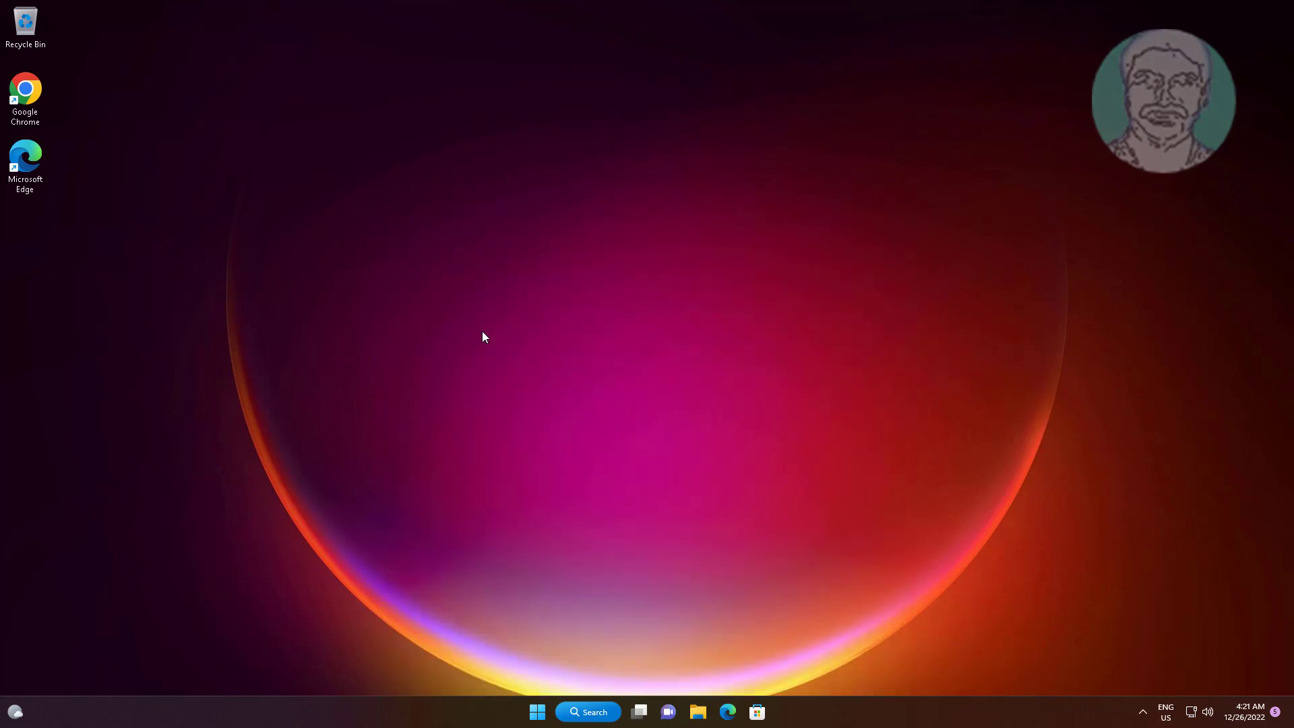
pyautogui.moveTo(767, 434)
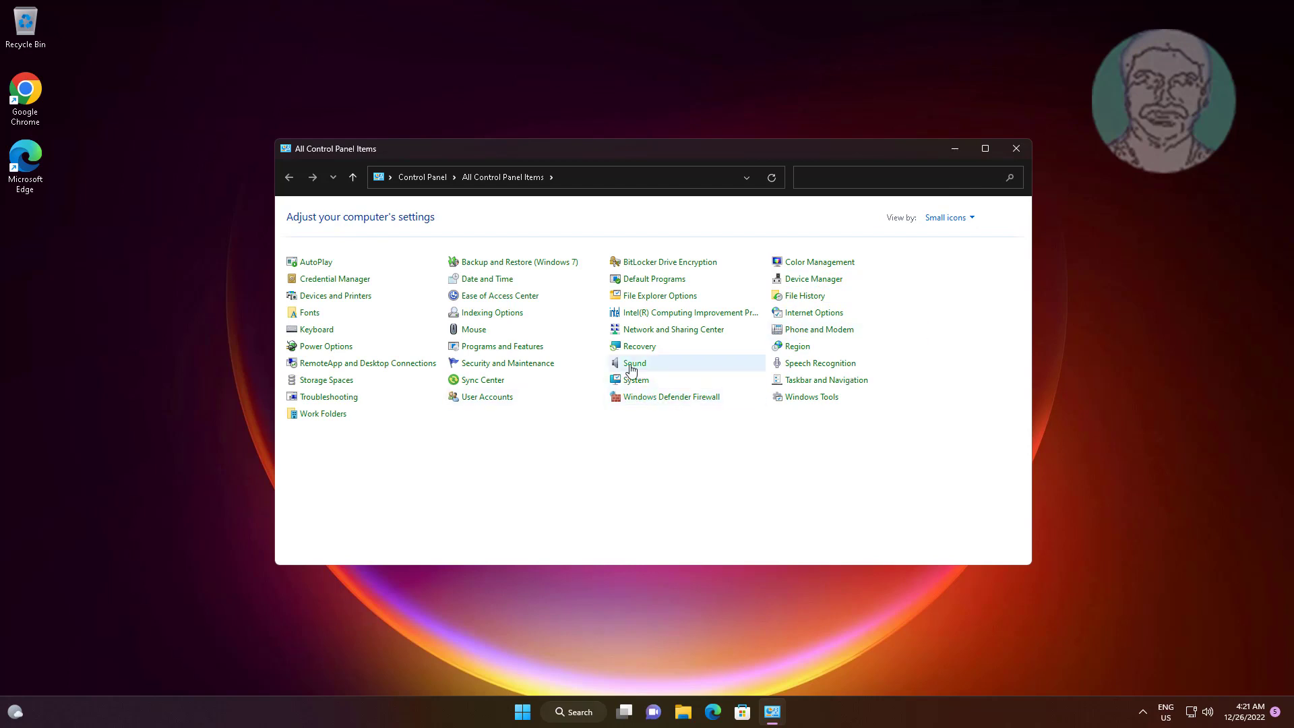
# - Review the Microphone's properties under Sound's Recording devices, then close Sound with OK
pyautogui.doubleClick(633, 362)
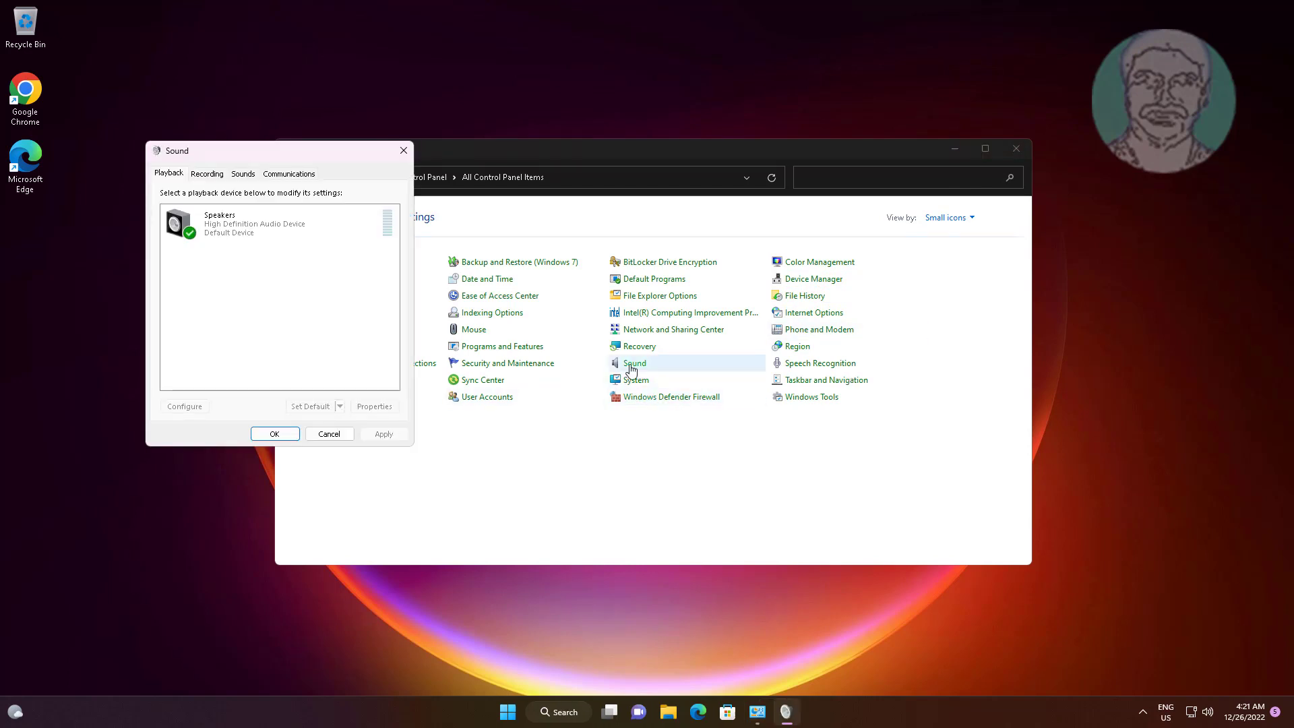
pyautogui.click(207, 173)
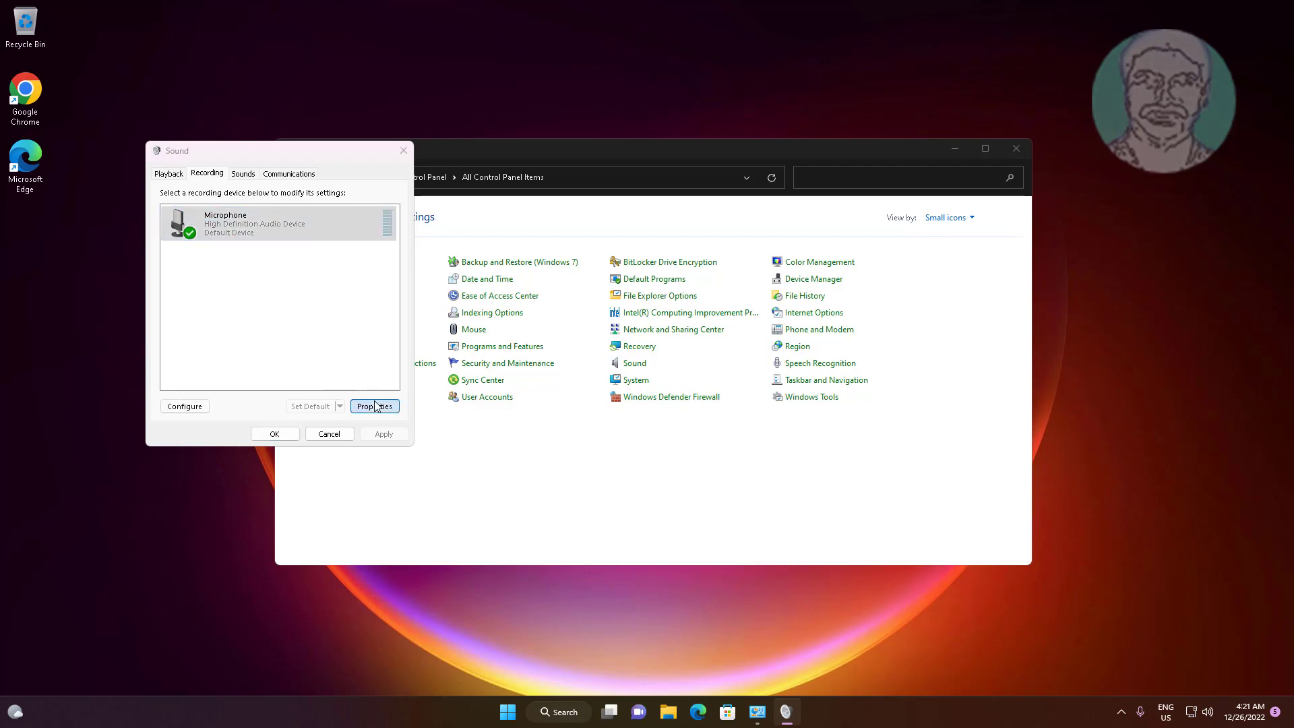
pyautogui.click(375, 406)
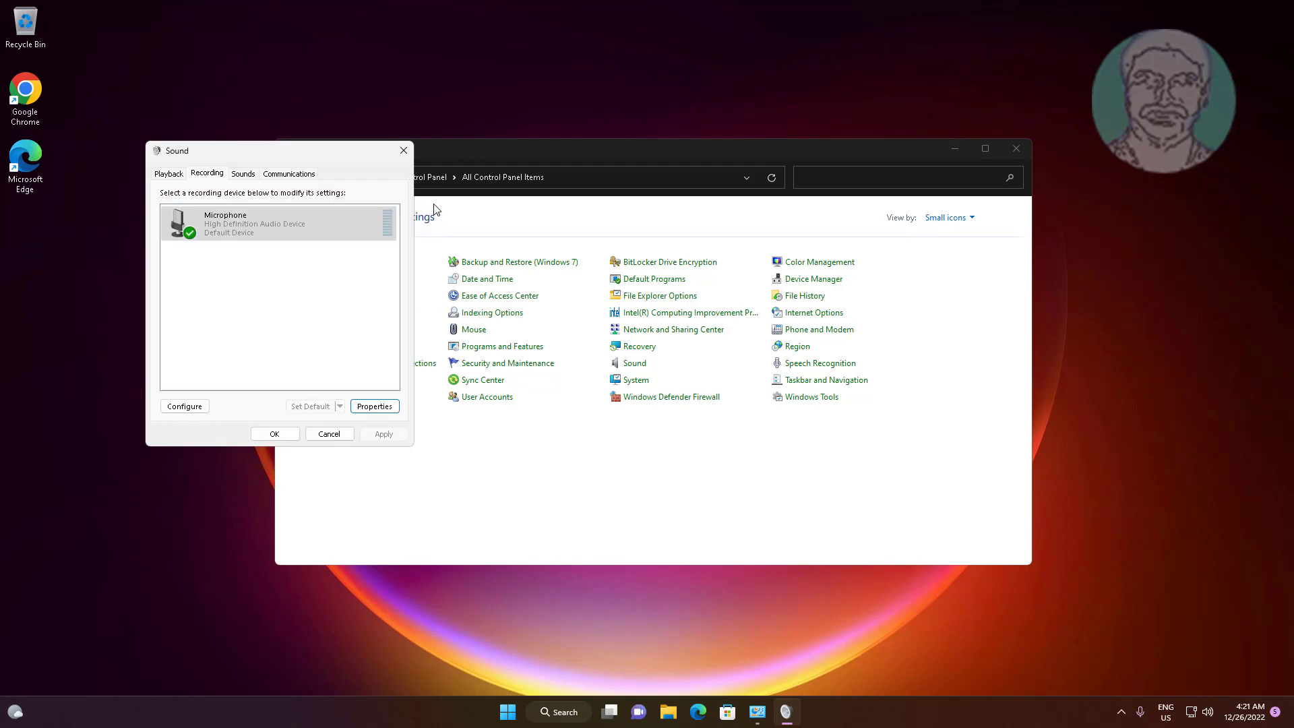
pyautogui.moveTo(306, 440)
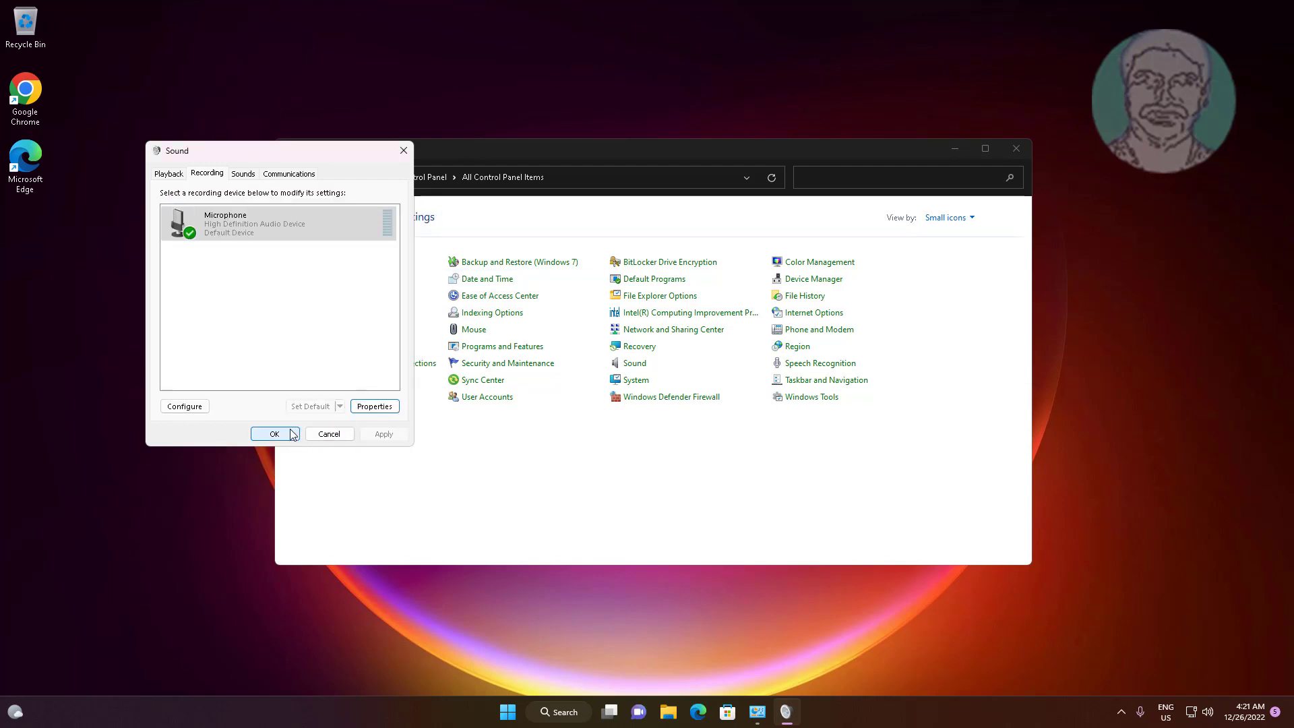
pyautogui.click(275, 434)
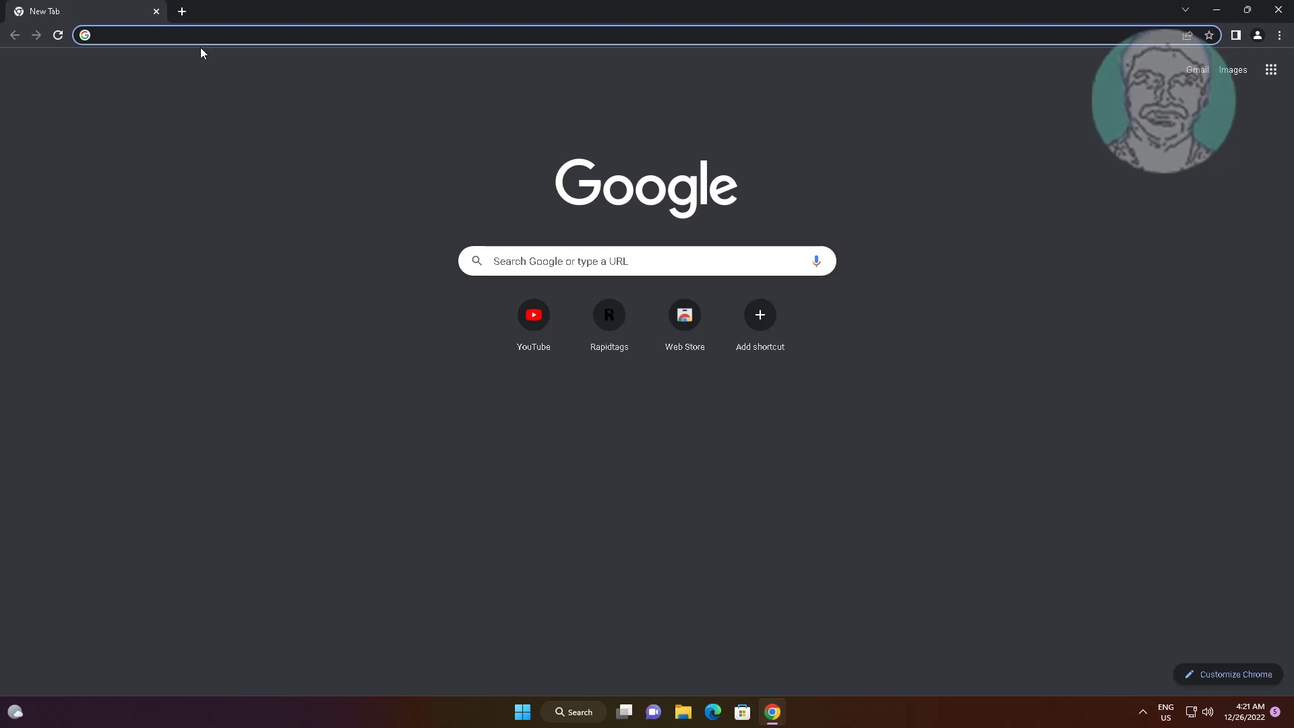
# - Google "realtek audio" and reach Realtek's High Definition Audio Codecs Software page's Windows downloads
pyautogui.write('realtek audio')
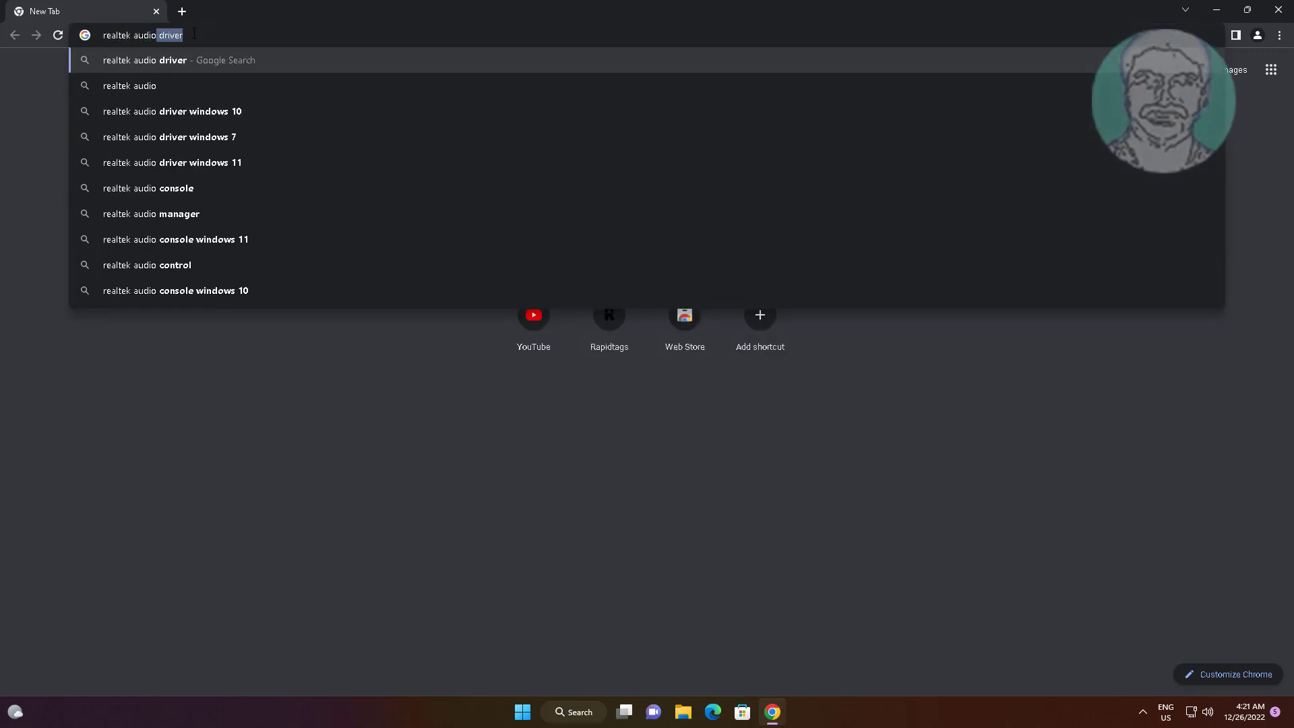
pyautogui.click(129, 85)
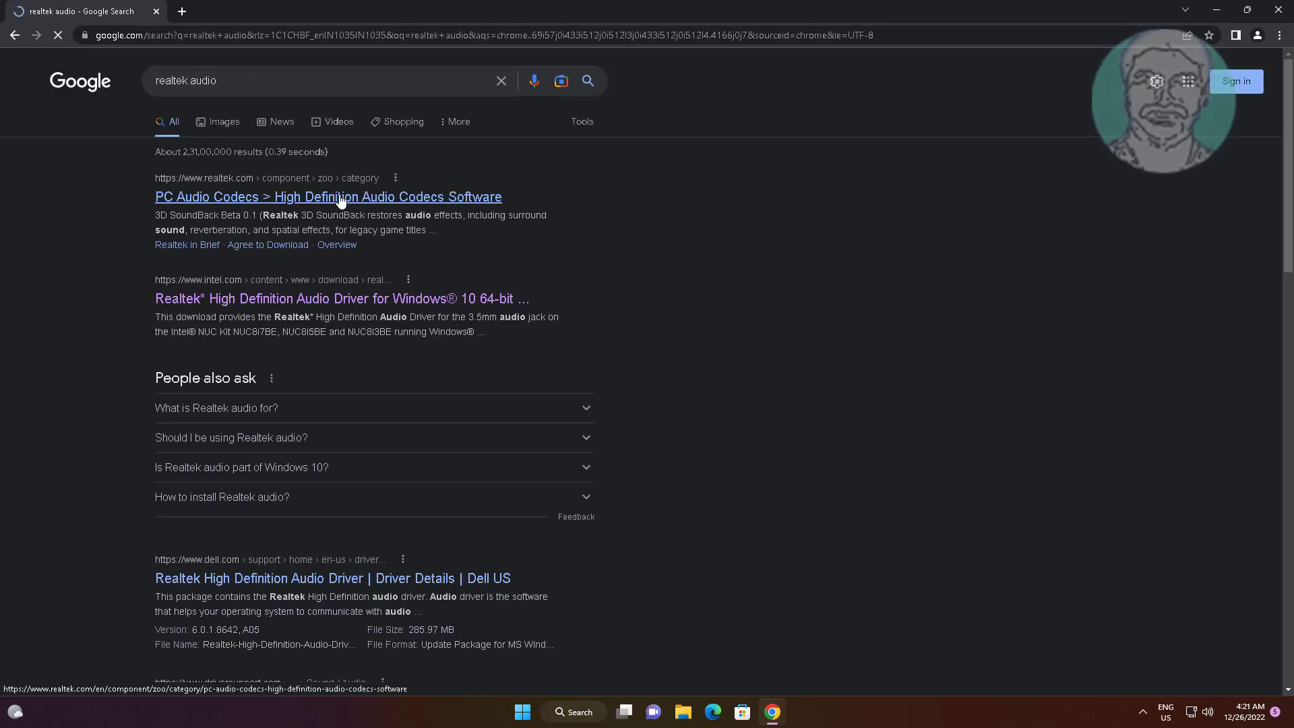
pyautogui.click(341, 197)
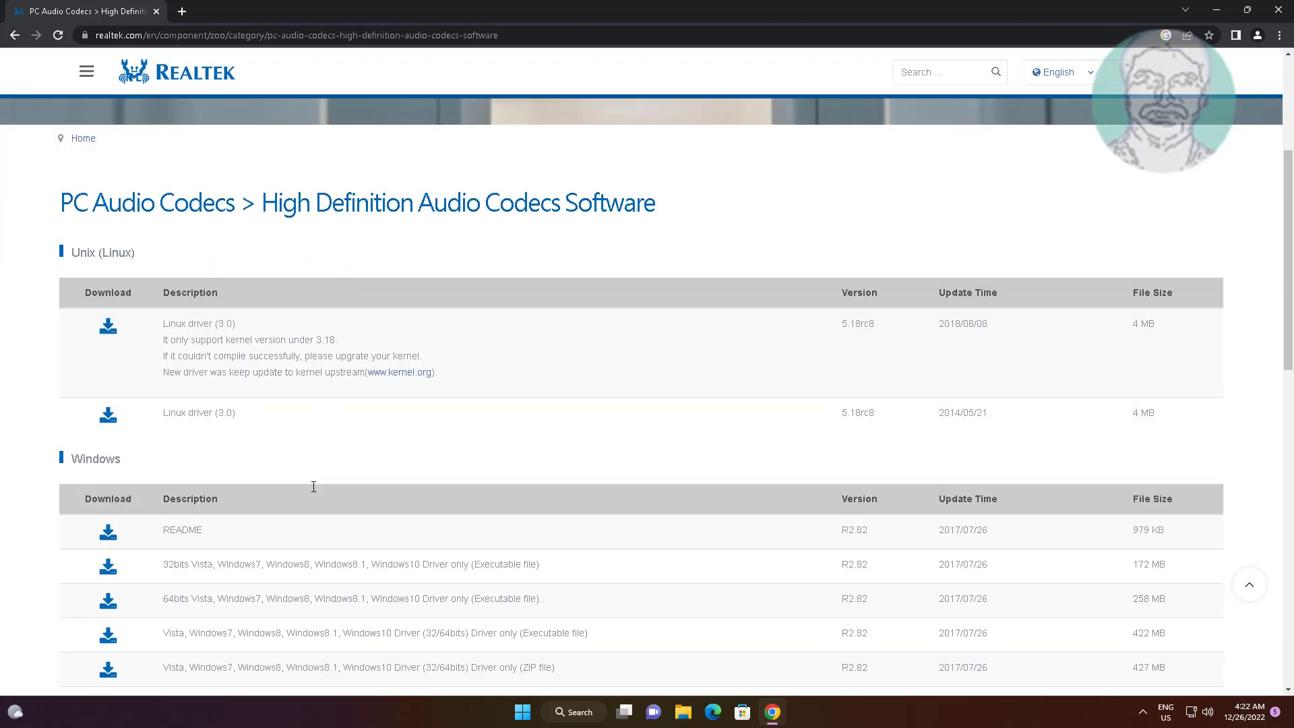
pyautogui.scroll(-3)
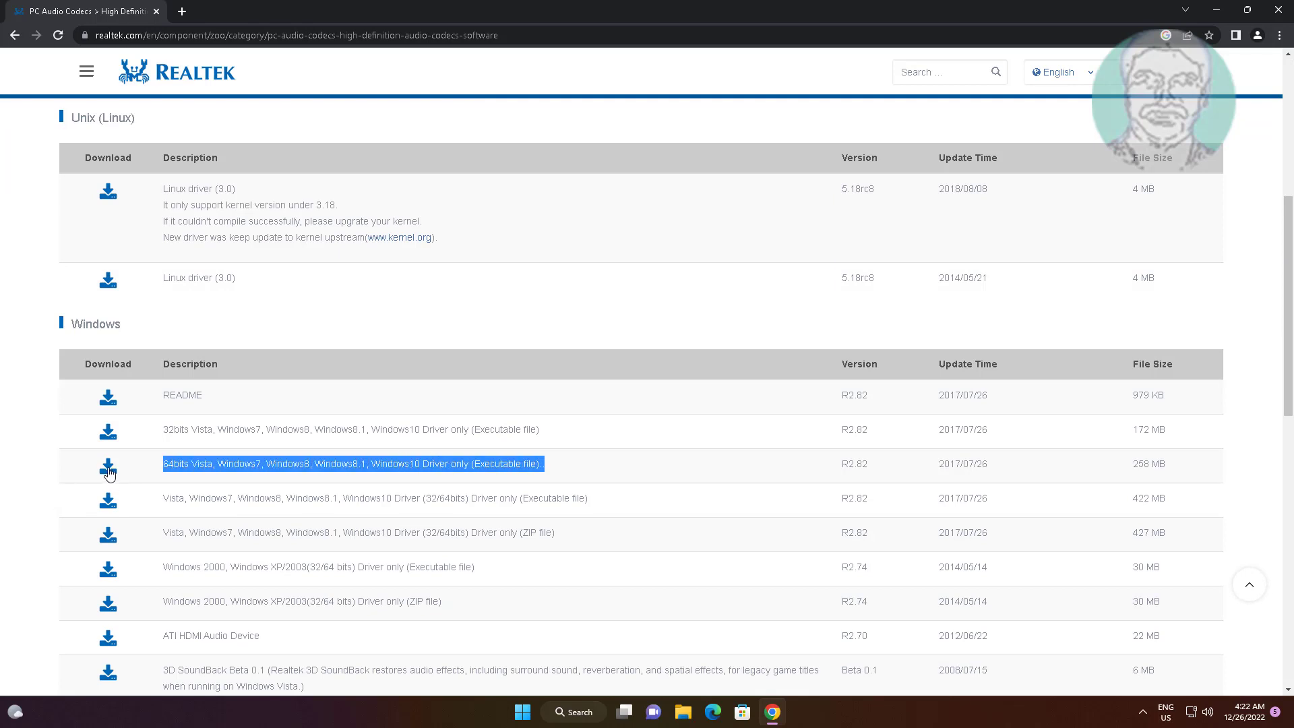
# - Choose the 64-bit Windows R2.82 driver download and accept Realtek's download terms
pyautogui.click(107, 469)
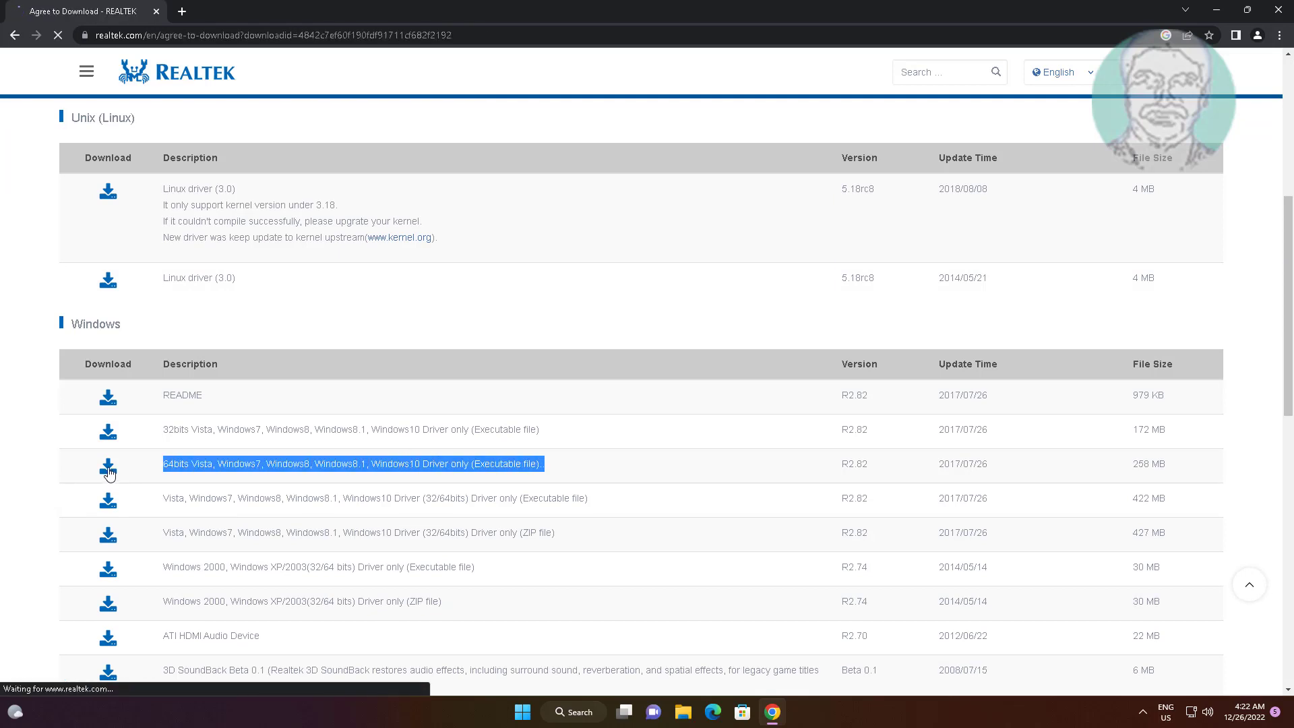
pyautogui.click(108, 465)
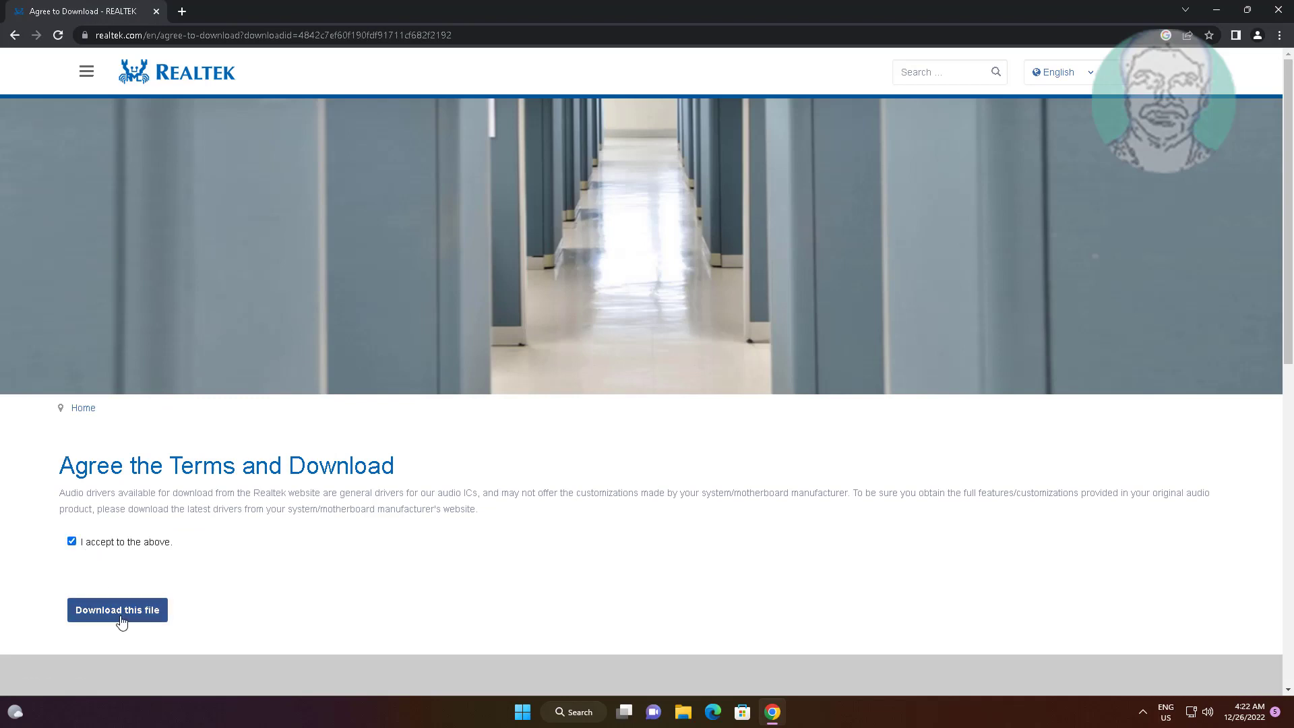
pyautogui.click(117, 610)
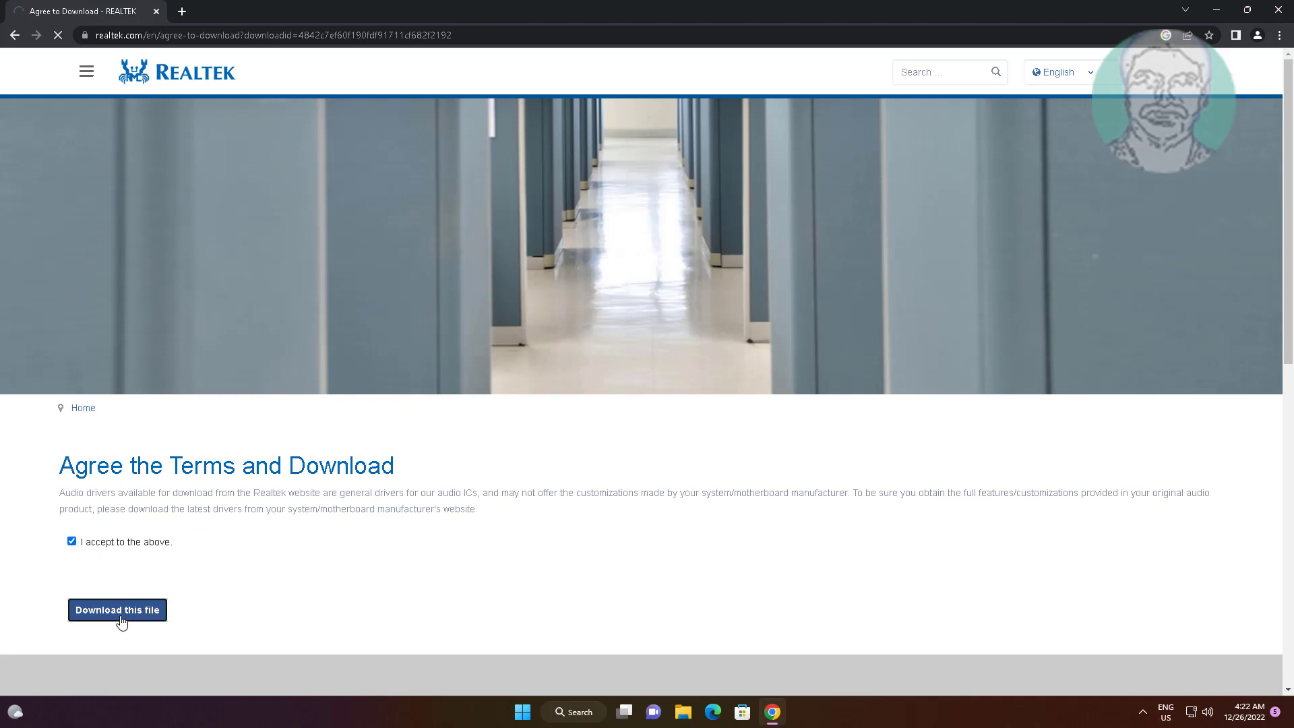
pyautogui.click(117, 610)
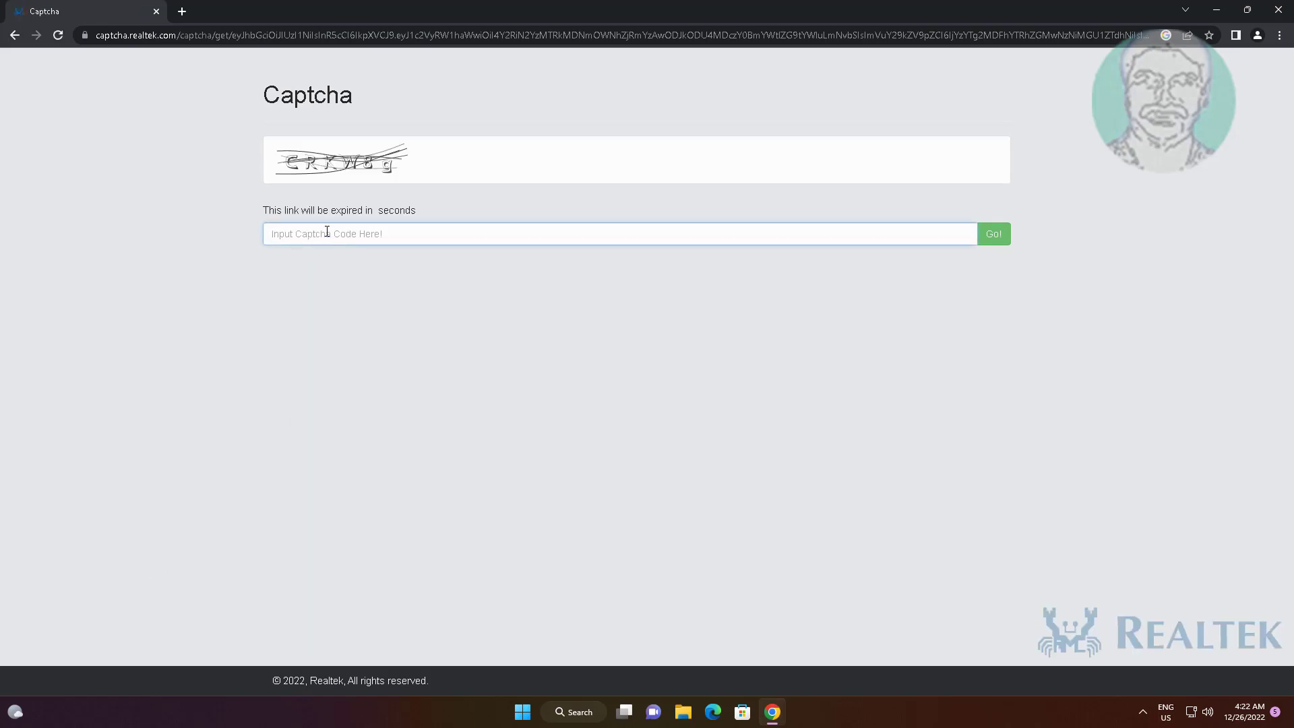
# - Enter the captcha code "cRKW" and submit it to start the driver download
pyautogui.write('c')
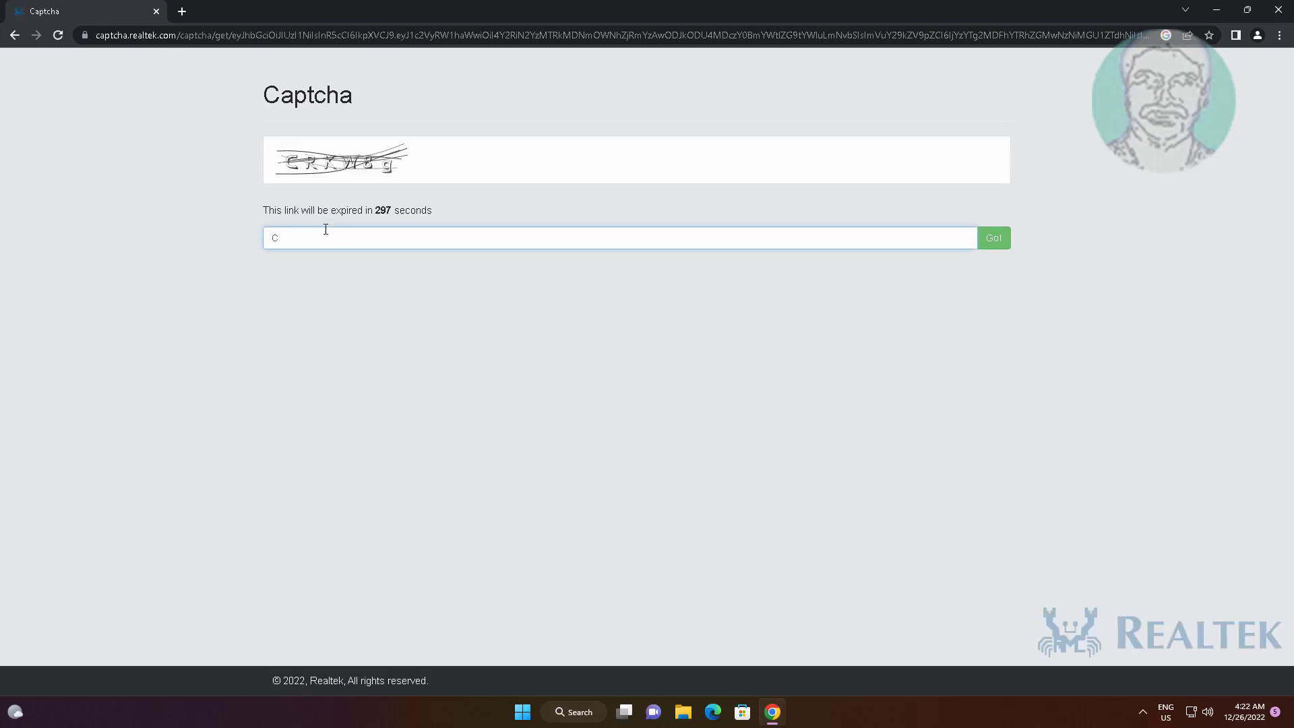
pyautogui.write('RKW8g')
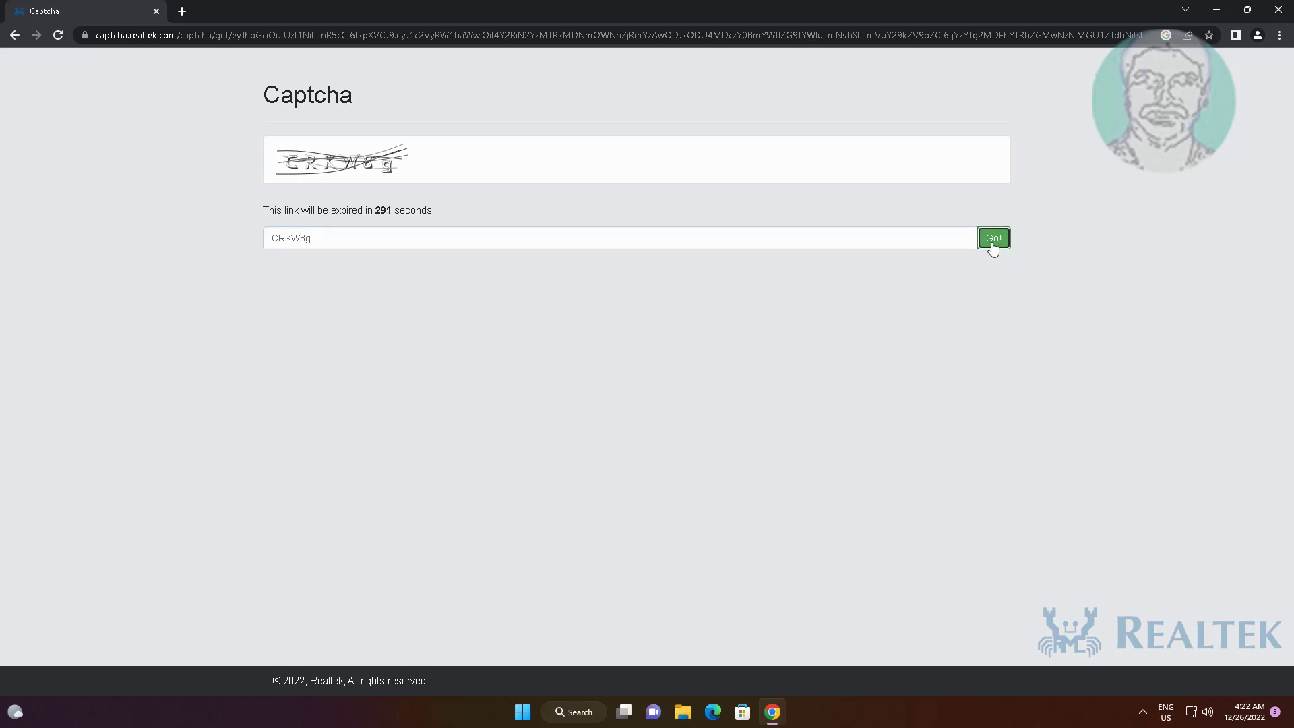
pyautogui.click(994, 238)
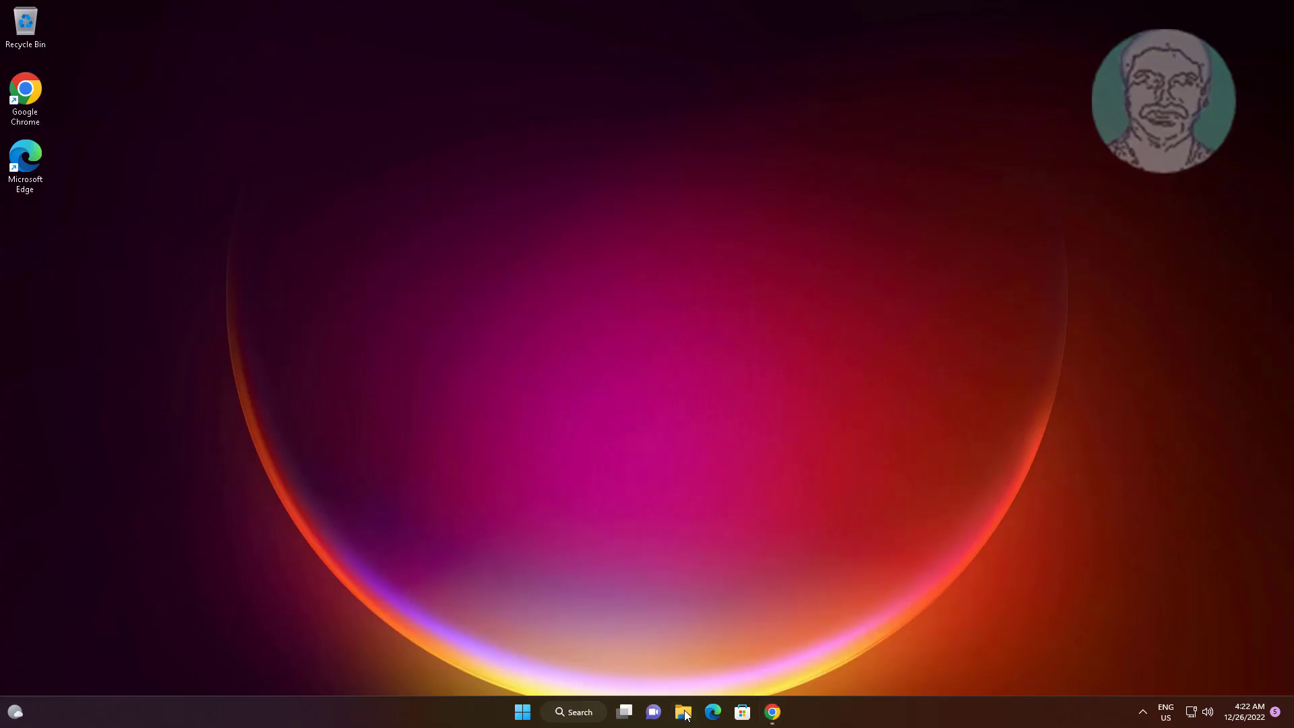
# - Browse to the Downloads\Compressed folder in File Explorer
pyautogui.click(683, 712)
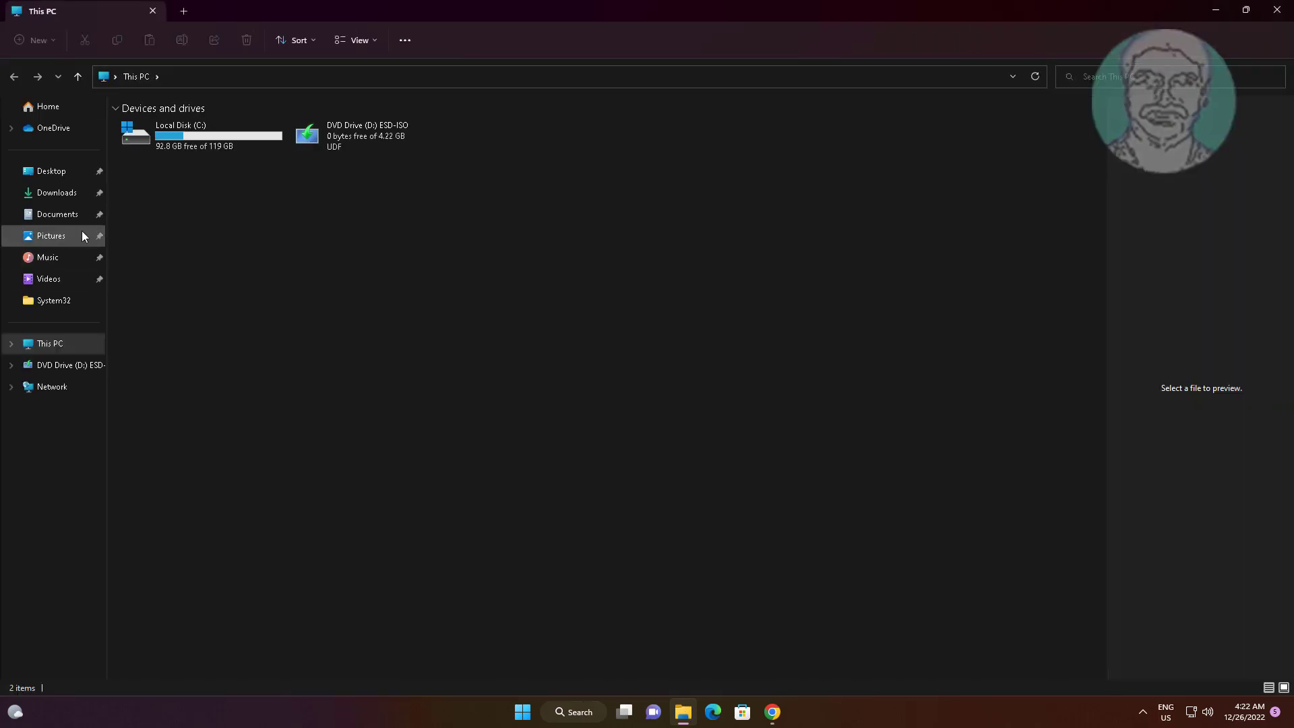
pyautogui.click(57, 192)
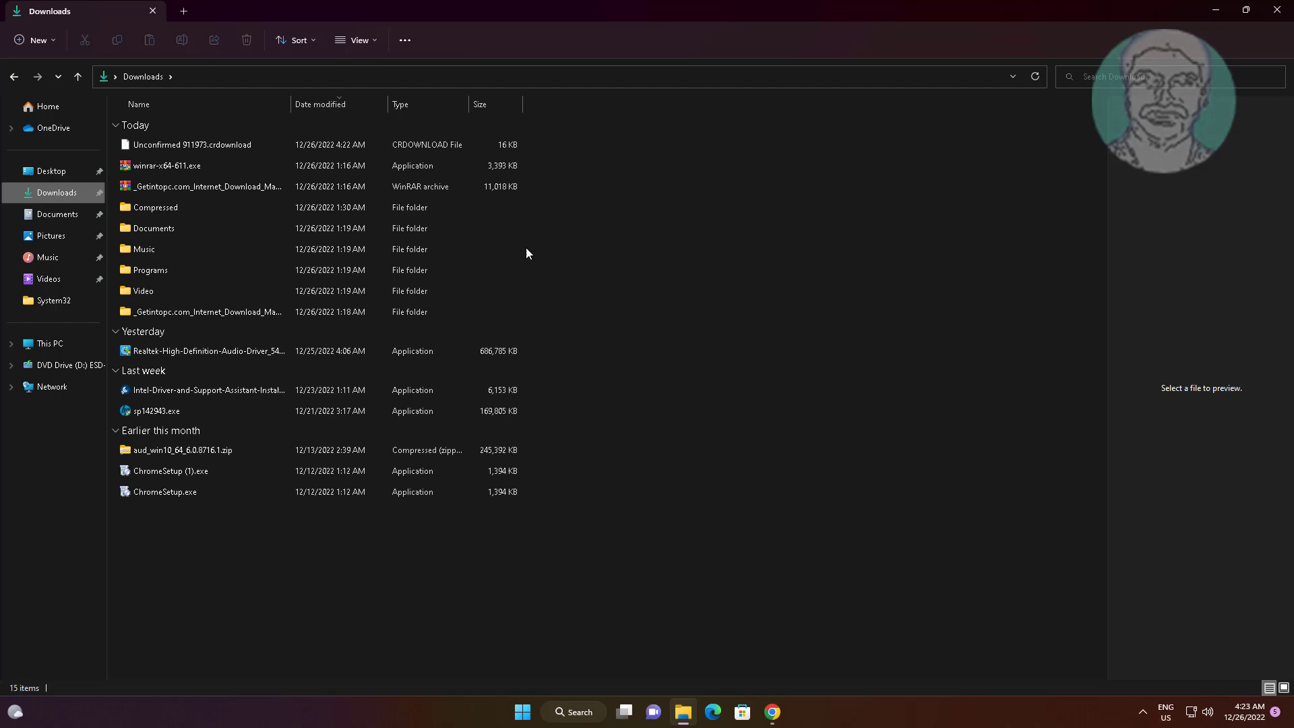
pyautogui.doubleClick(155, 207)
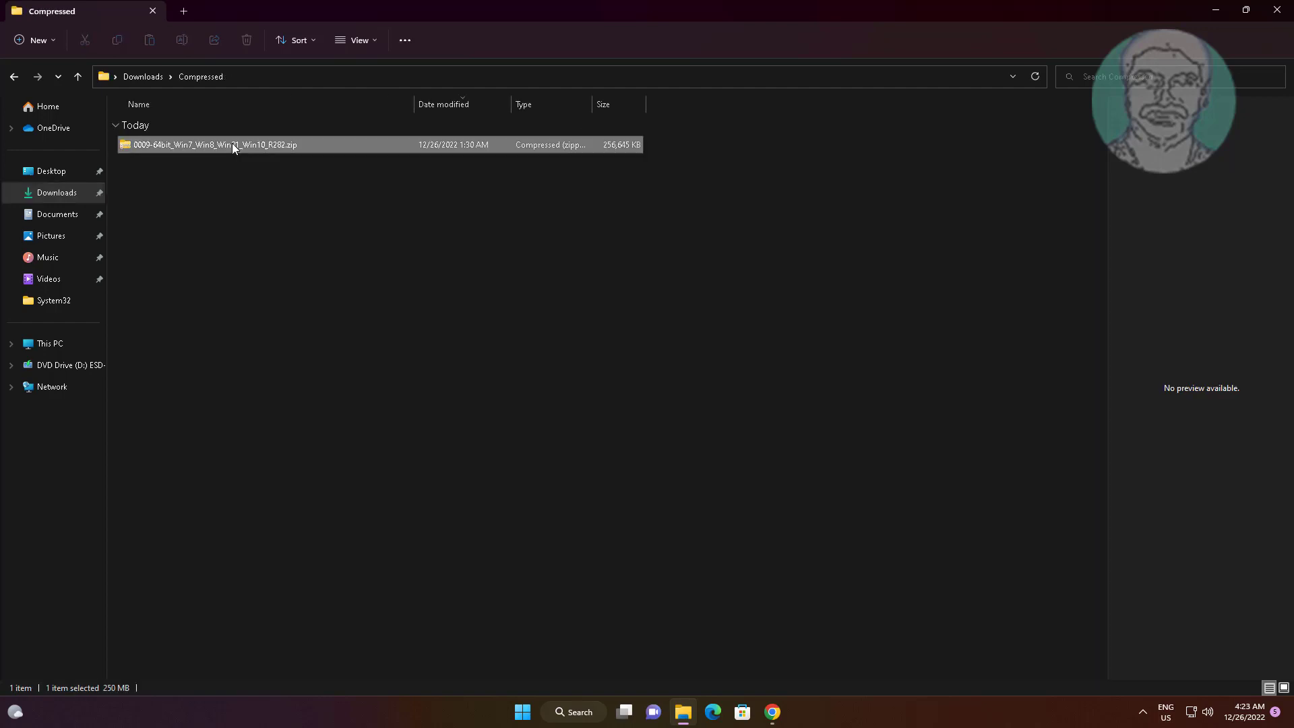
# - Extract 0009-64bit_Win7_Win8_Win81_Win10_R282.zip into the suggested matching folder
pyautogui.rightClick(233, 145)
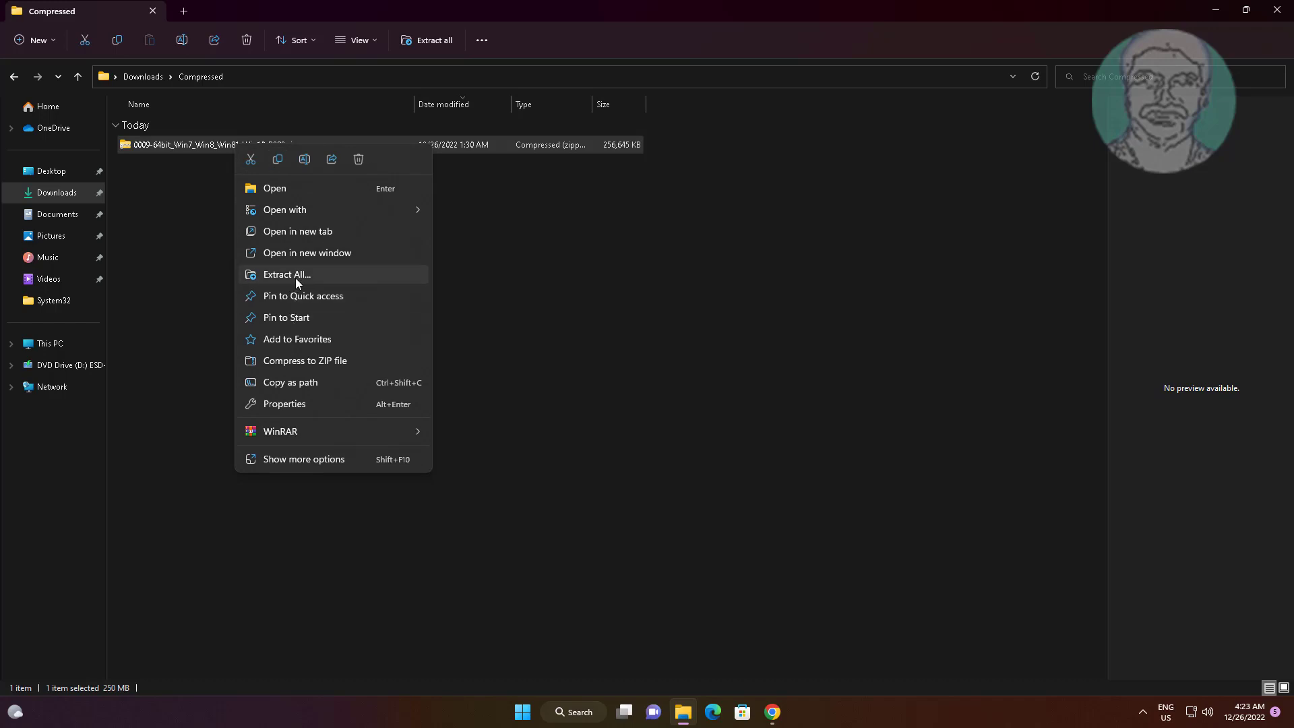
pyautogui.click(287, 274)
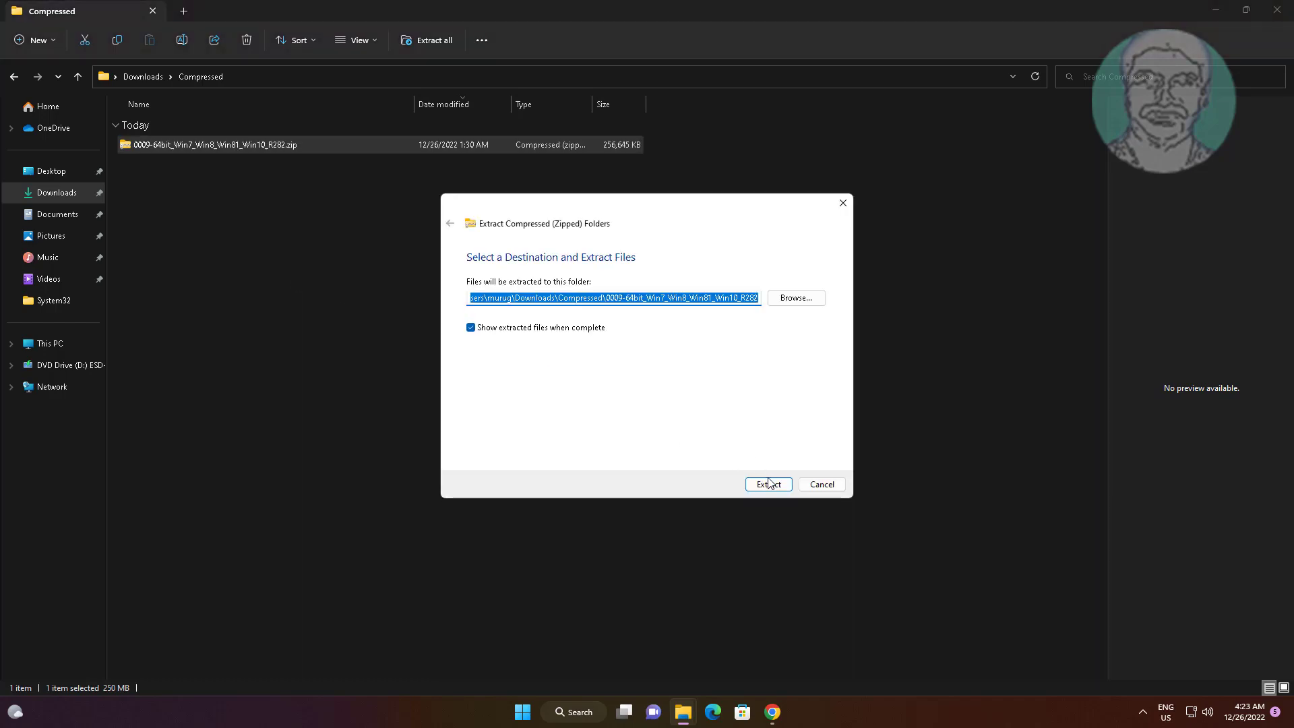
pyautogui.click(768, 484)
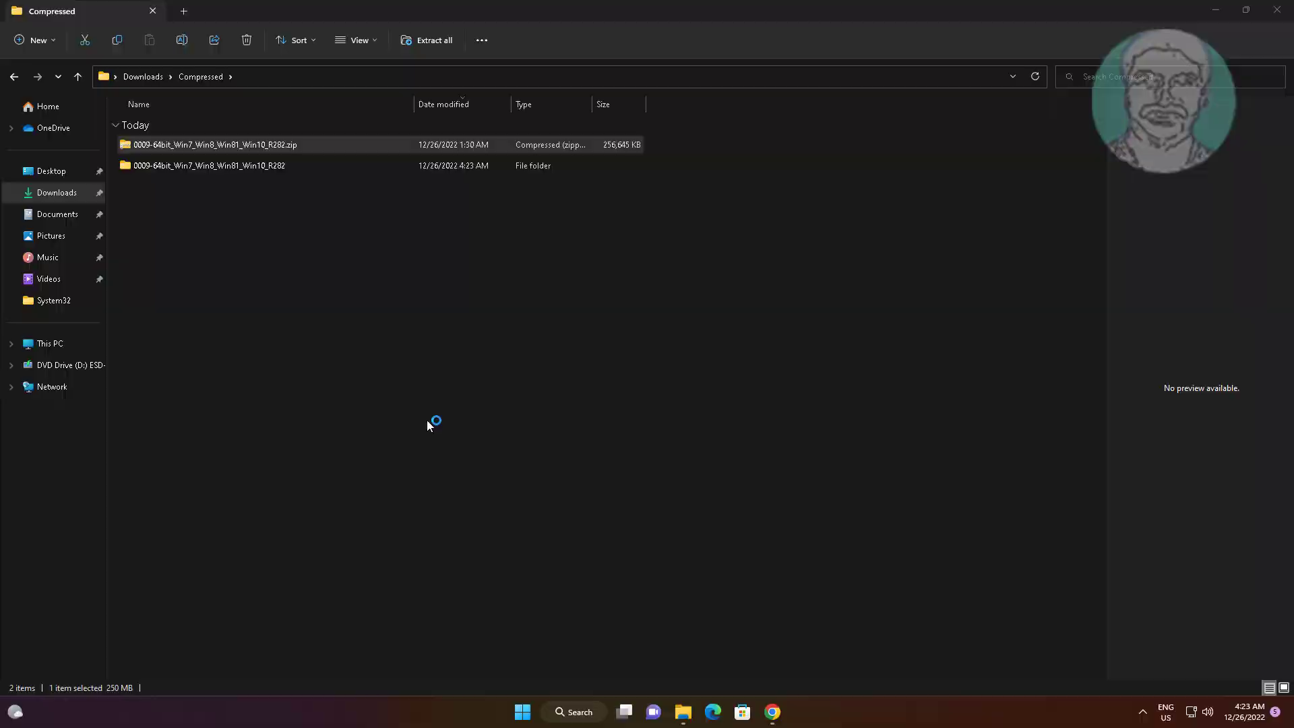
# - Enter the extracted R282 driver folder and start its setup application
pyautogui.doubleClick(209, 167)
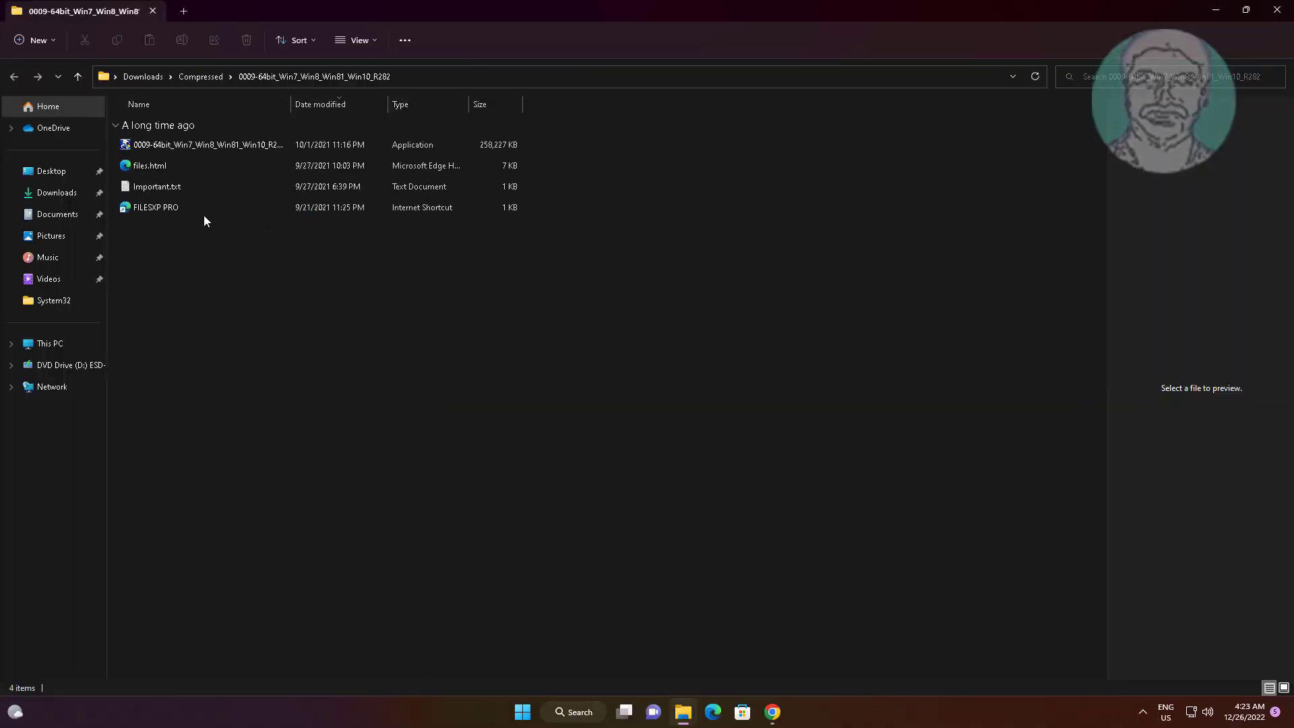
pyautogui.click(202, 145)
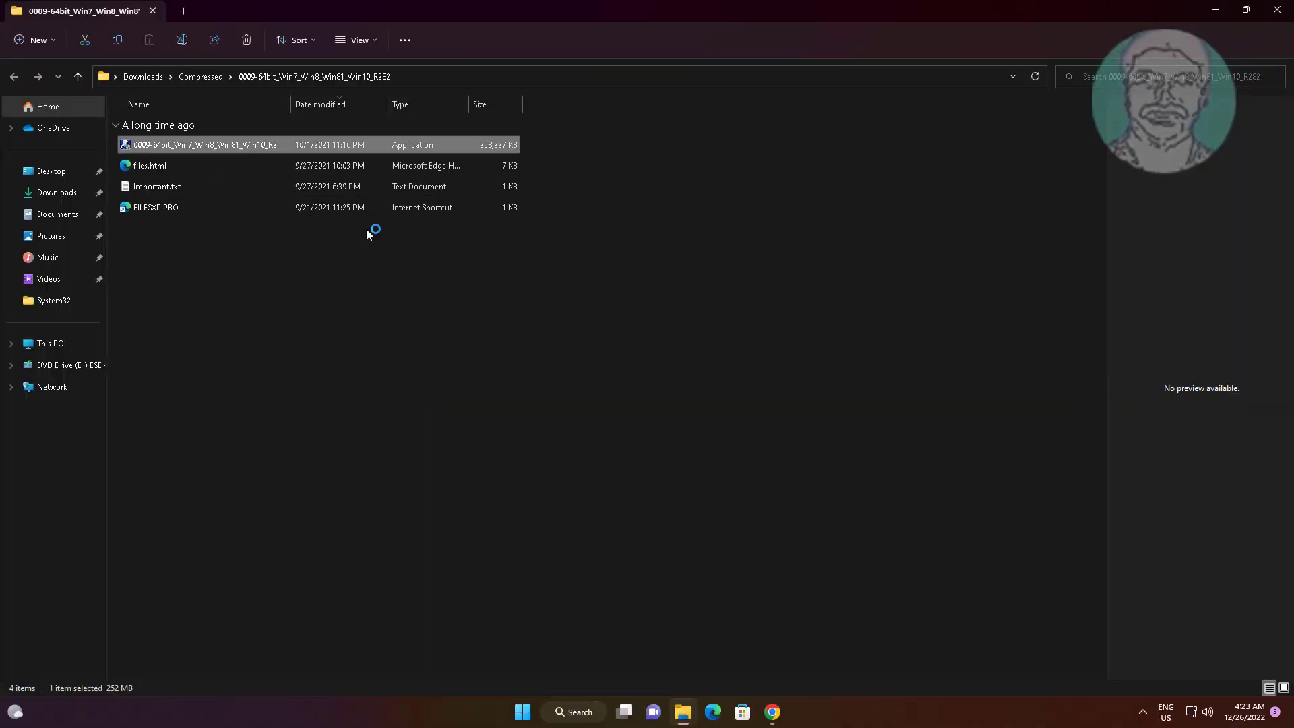
pyautogui.moveTo(381, 340)
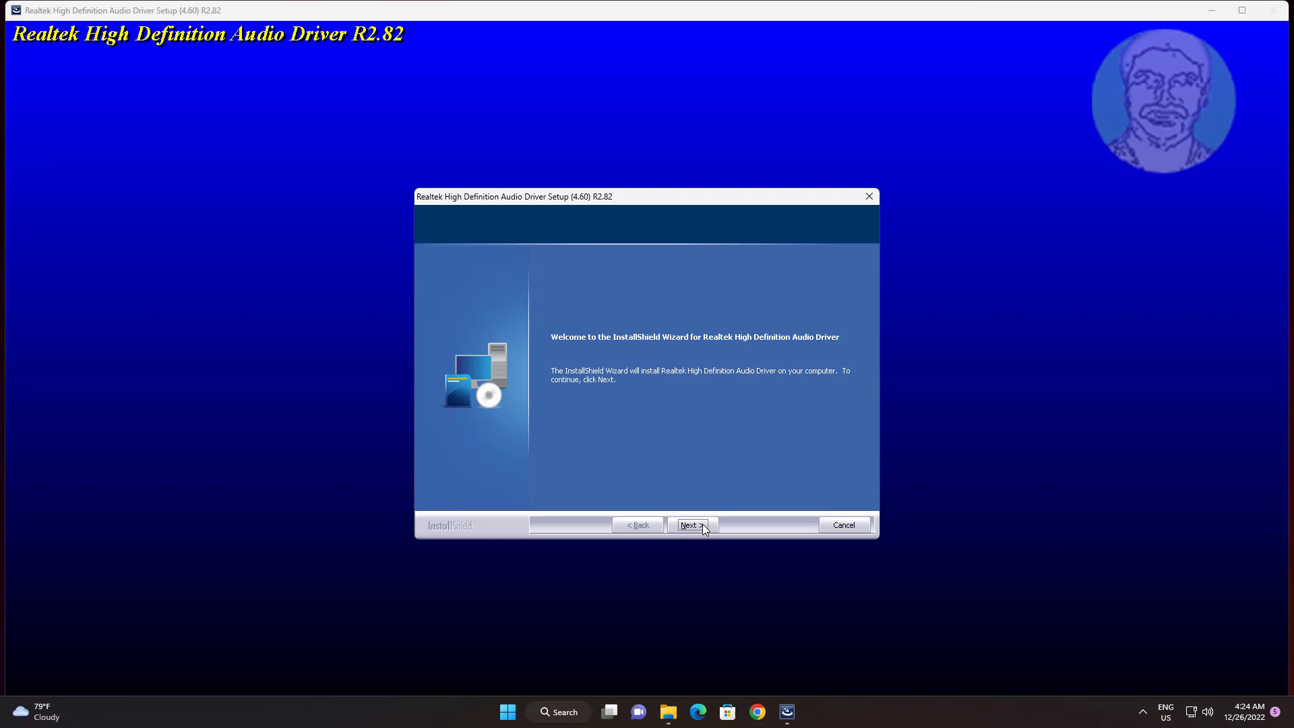
# - Proceed past the InstallShield welcome screen to start copying the R2.82 driver files
pyautogui.click(692, 525)
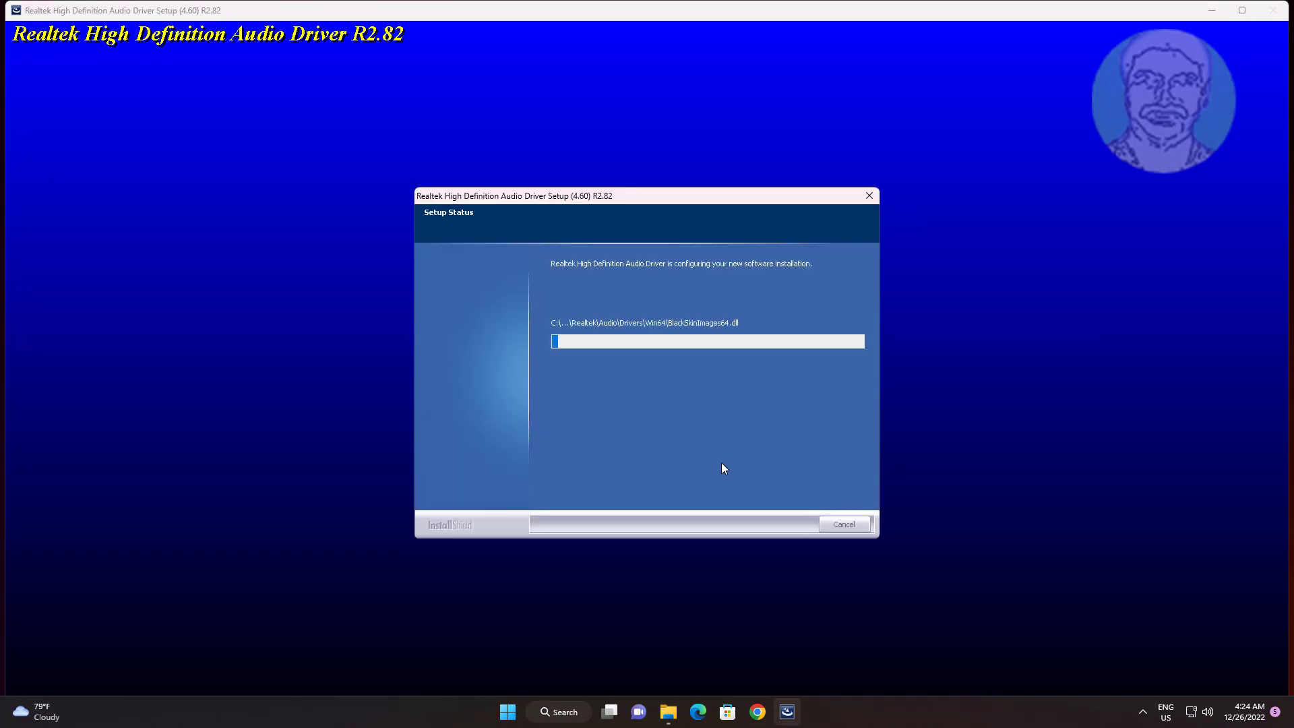